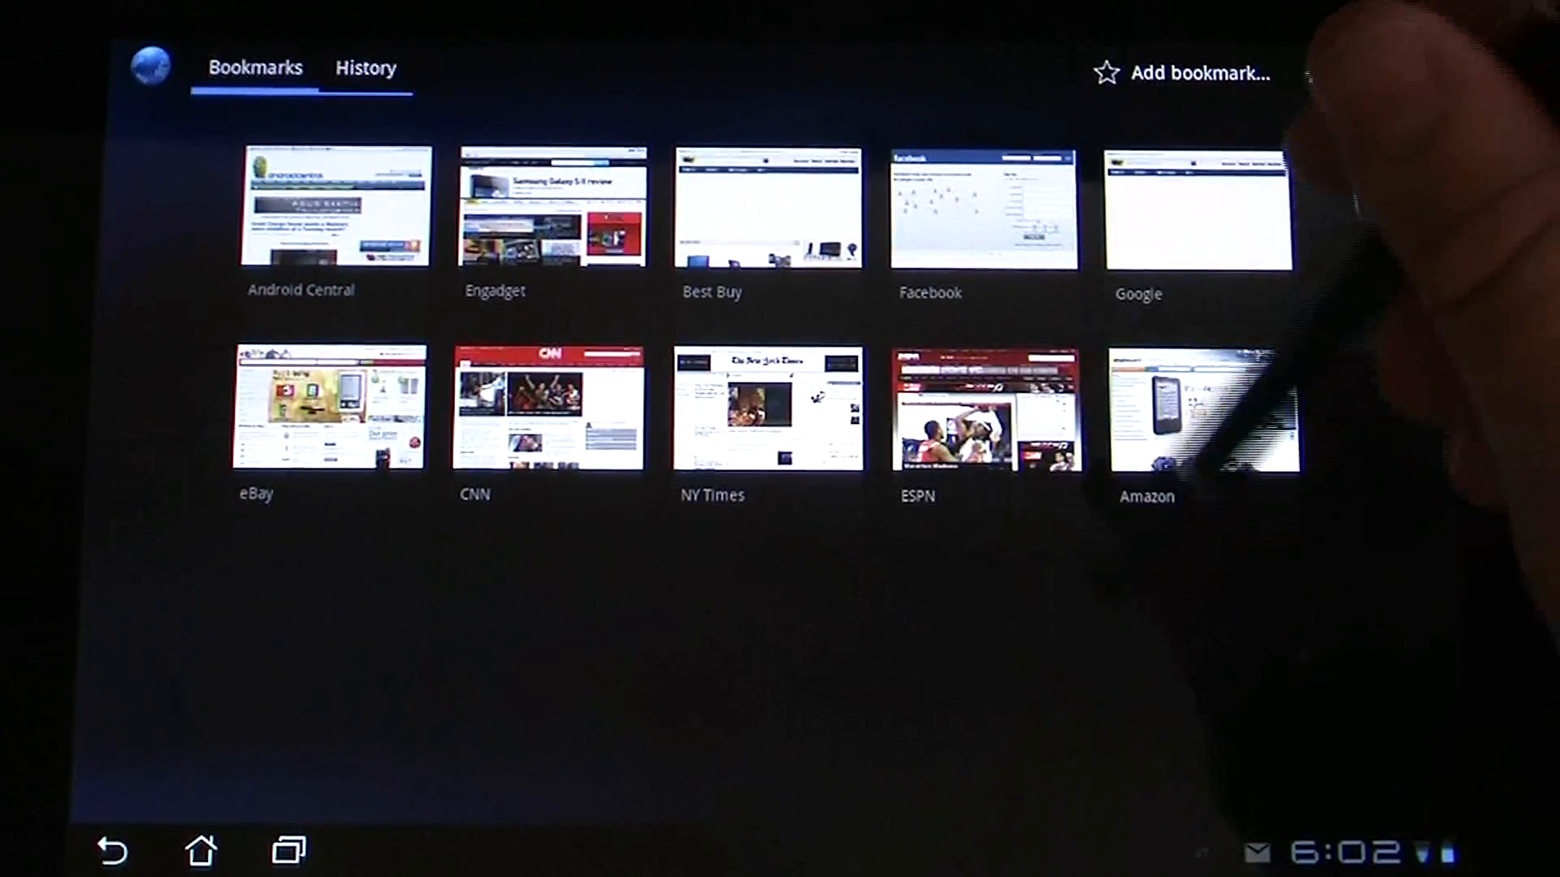
Step: Open Google from the browser's bookmarks grid
click(1199, 408)
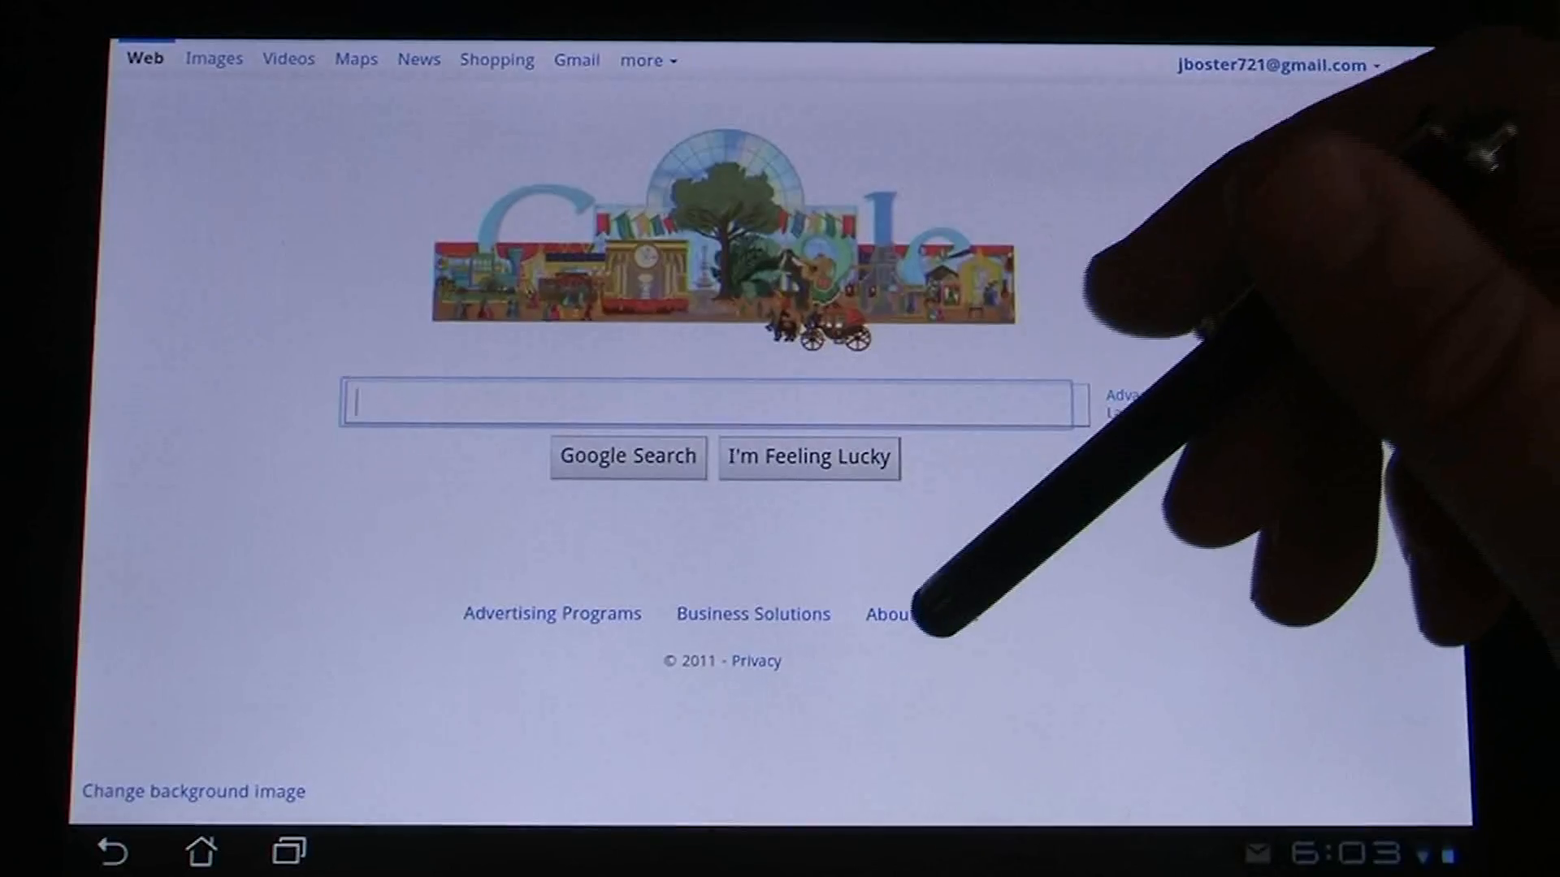
Step: Search Google for 'motorola xoom manual pdf'
click(711, 403)
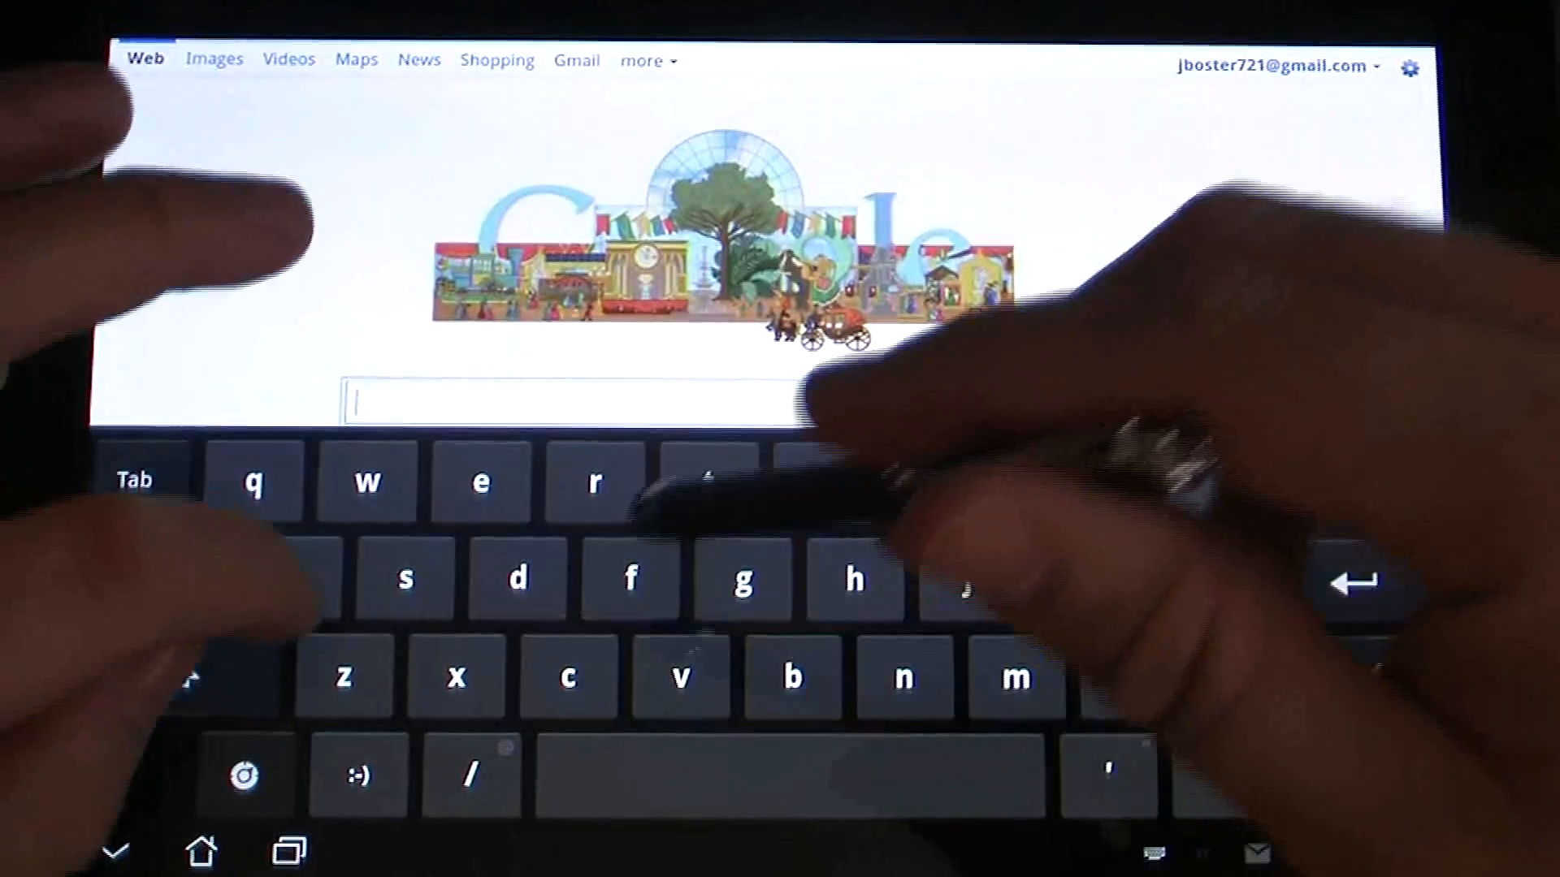
text(as)
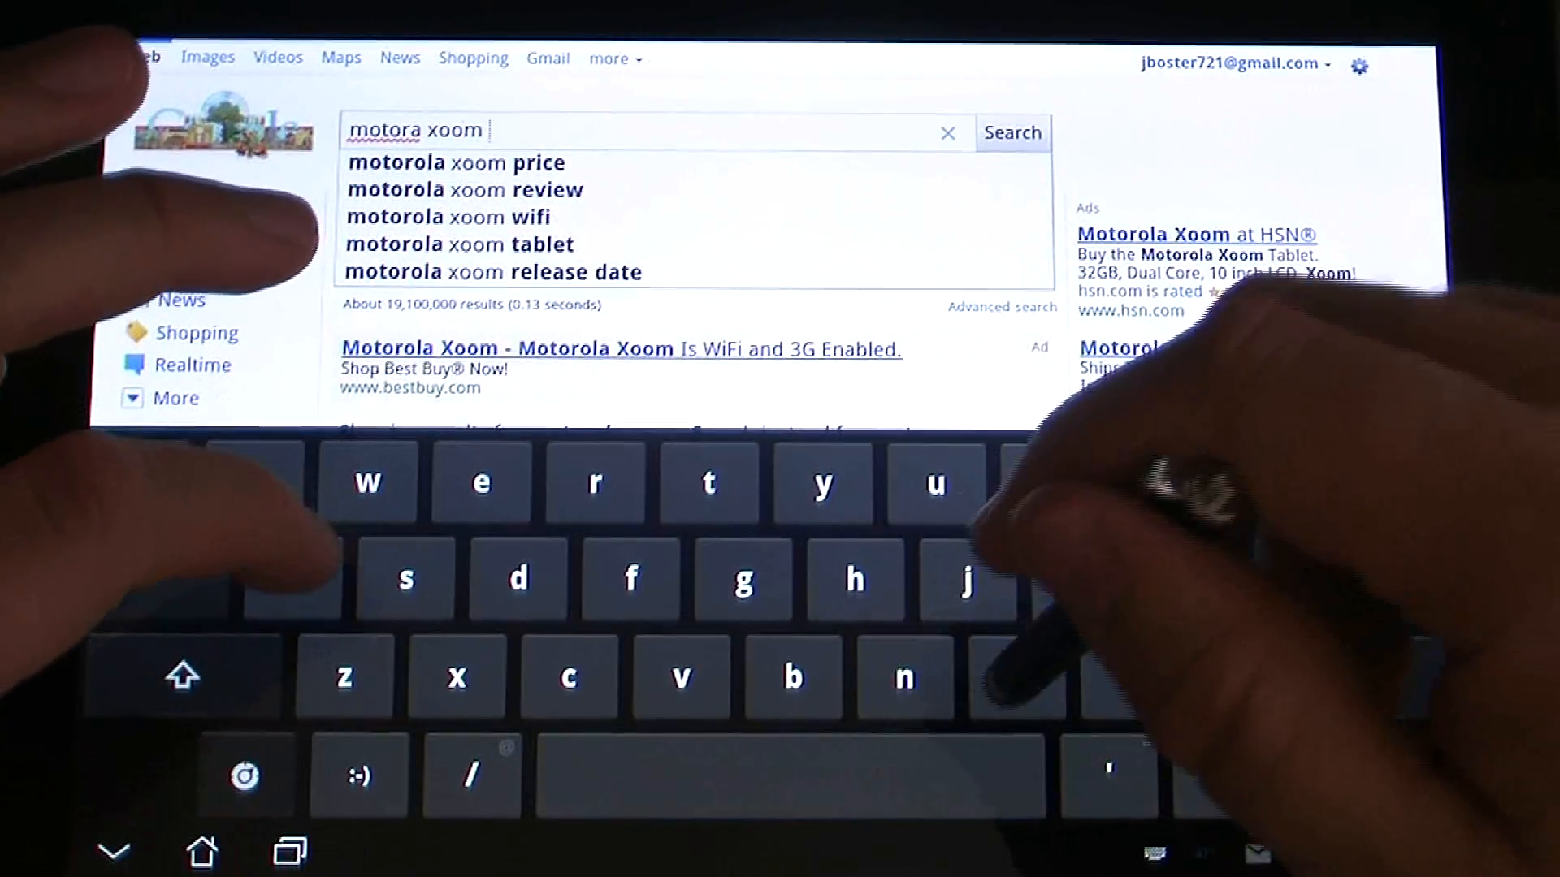
text(manual pdf)
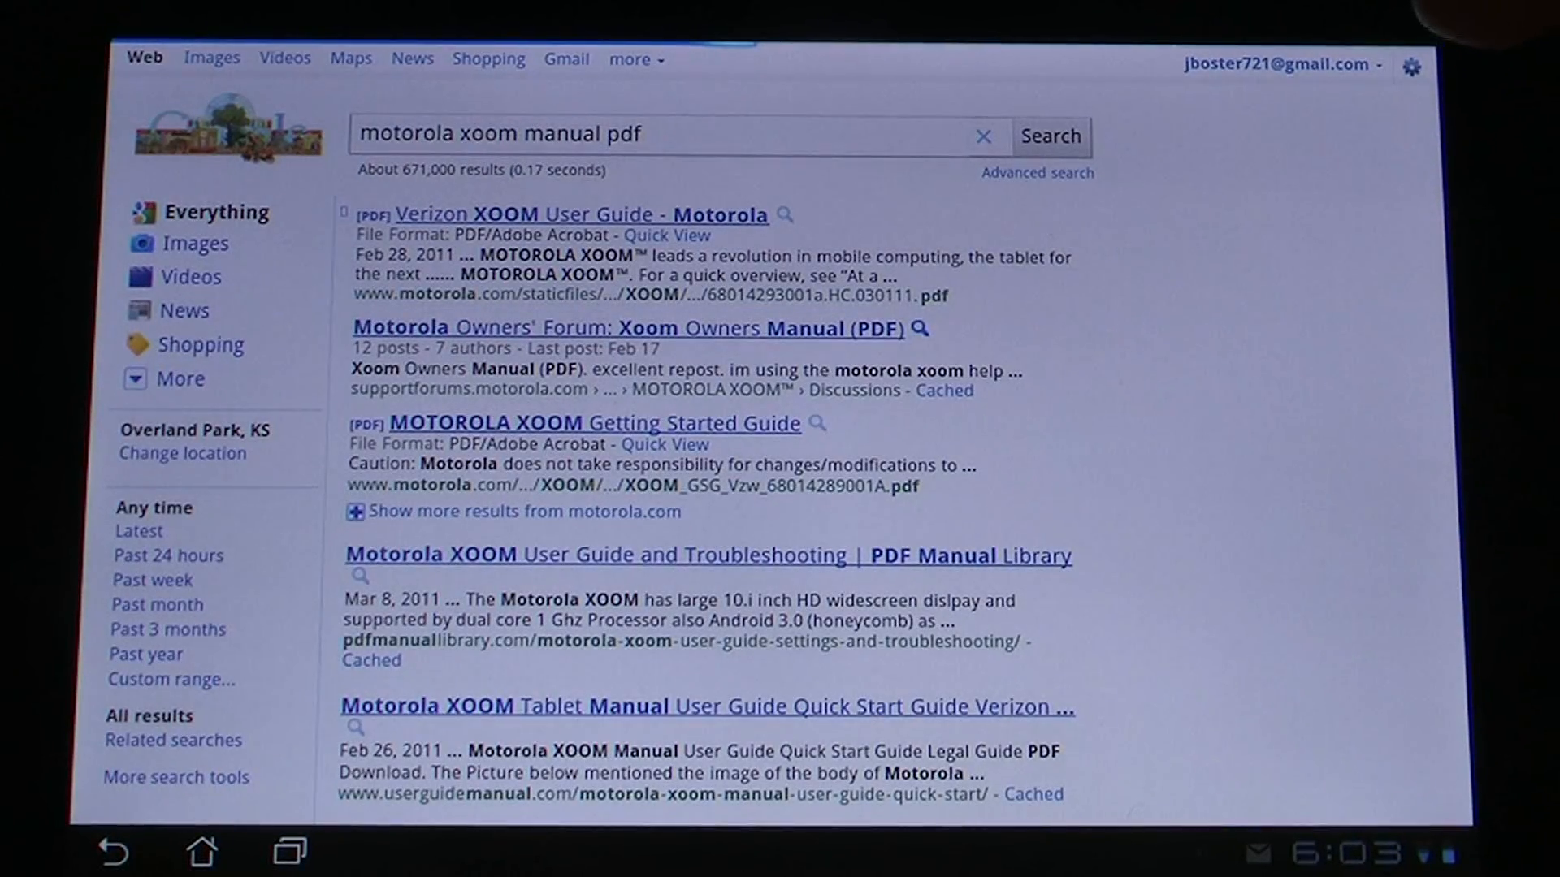
Step: Open the Xoom Owners Manual forum thread and download XOOM_manual-DL.pdf
click(626, 327)
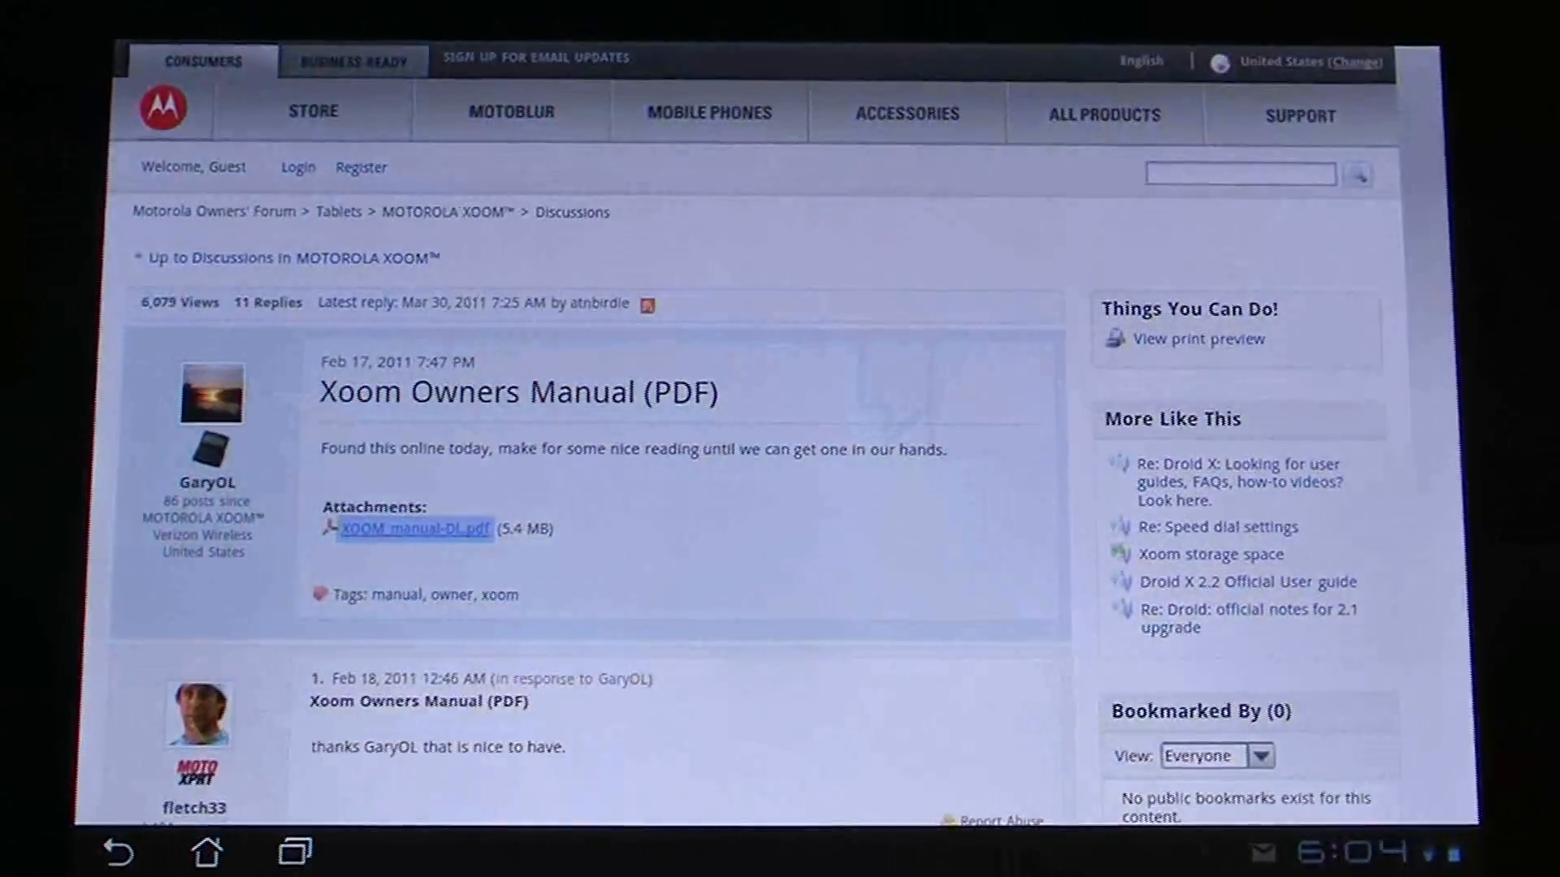
click(415, 528)
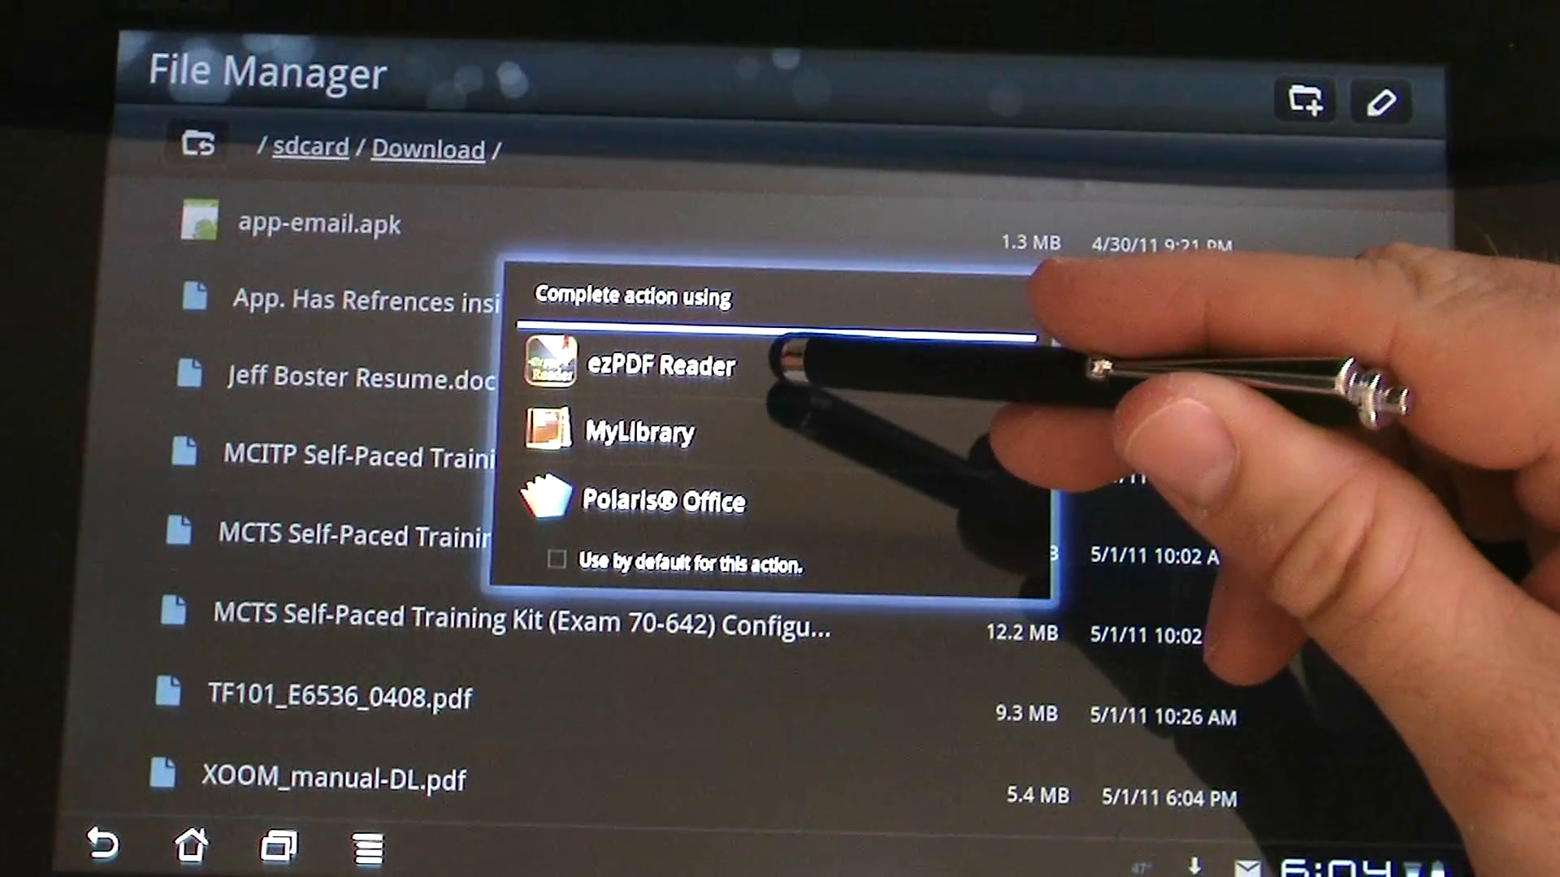
mouse_move(994, 428)
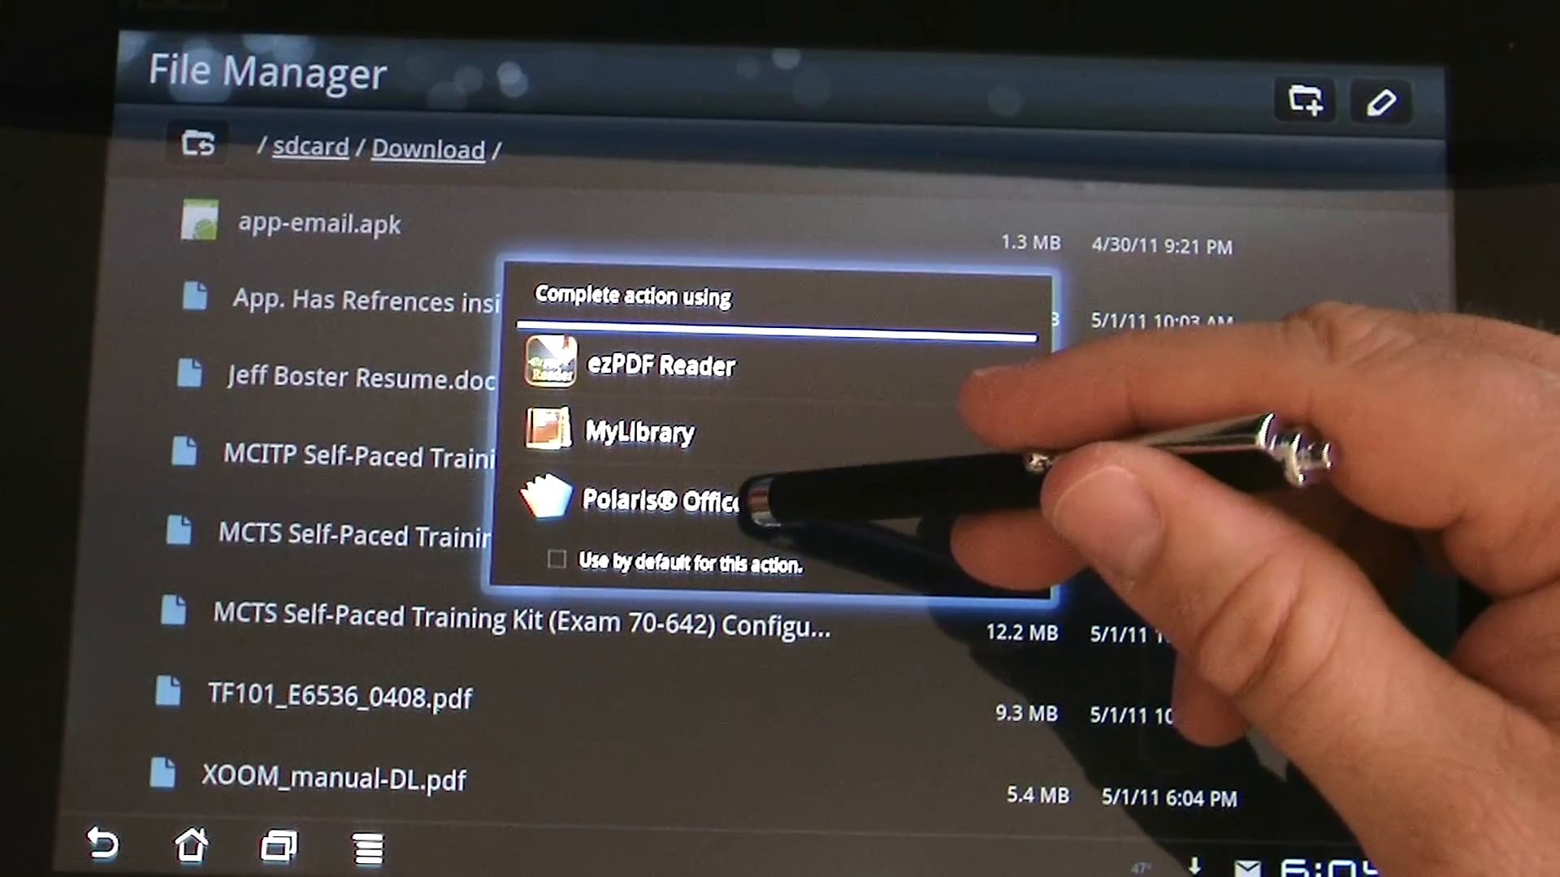
Step: Choose Polaris Office to open XOOM_manual-DL.pdf
click(660, 365)
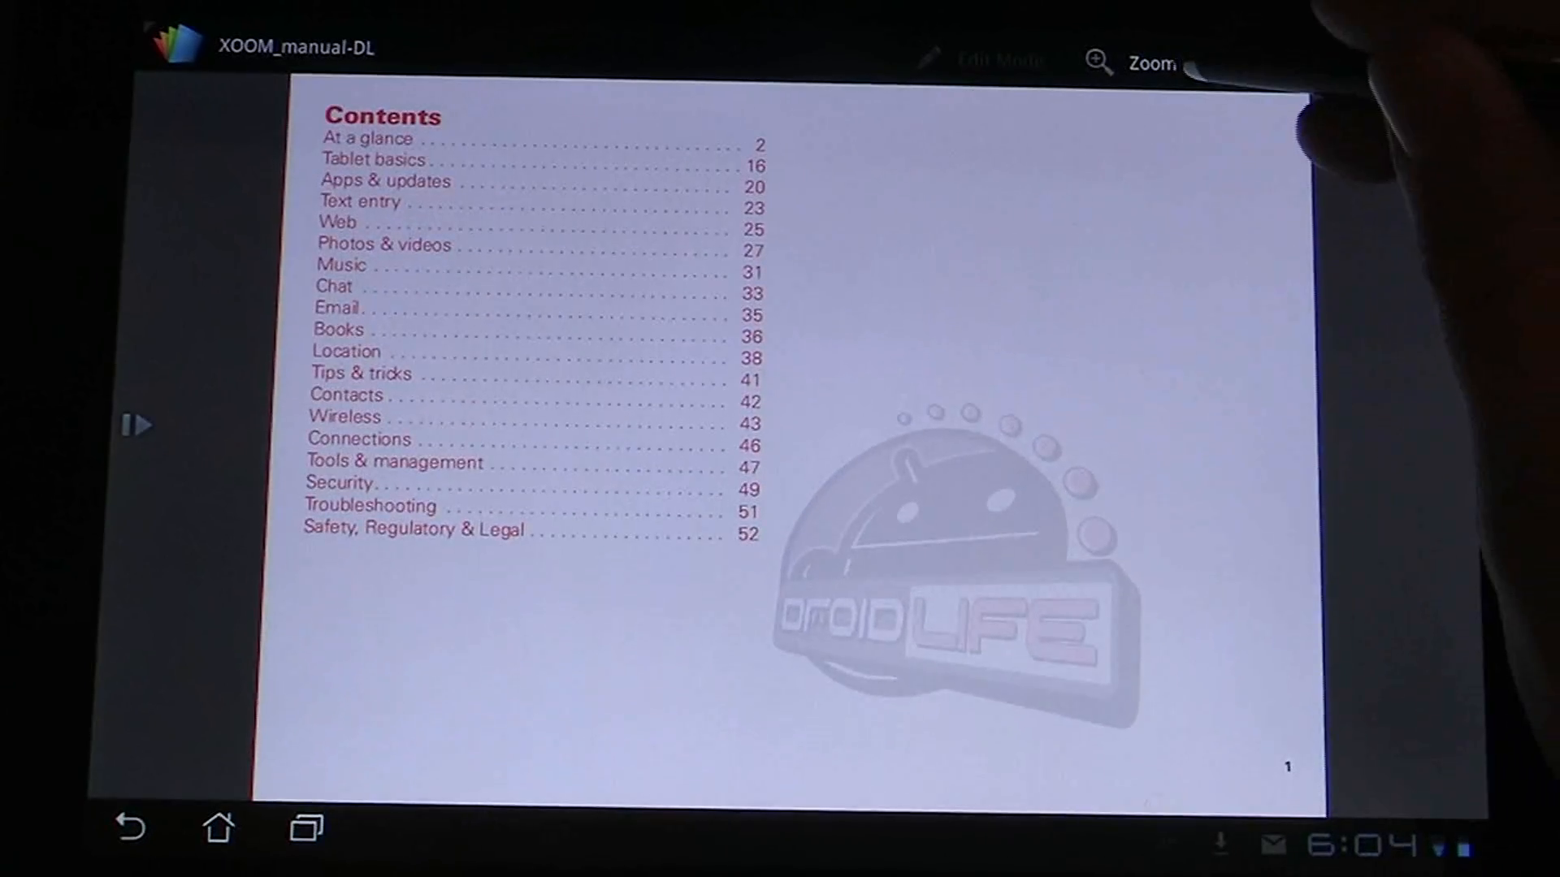
Step: Set the Xoom manual's zoom to Fit to width
click(1148, 63)
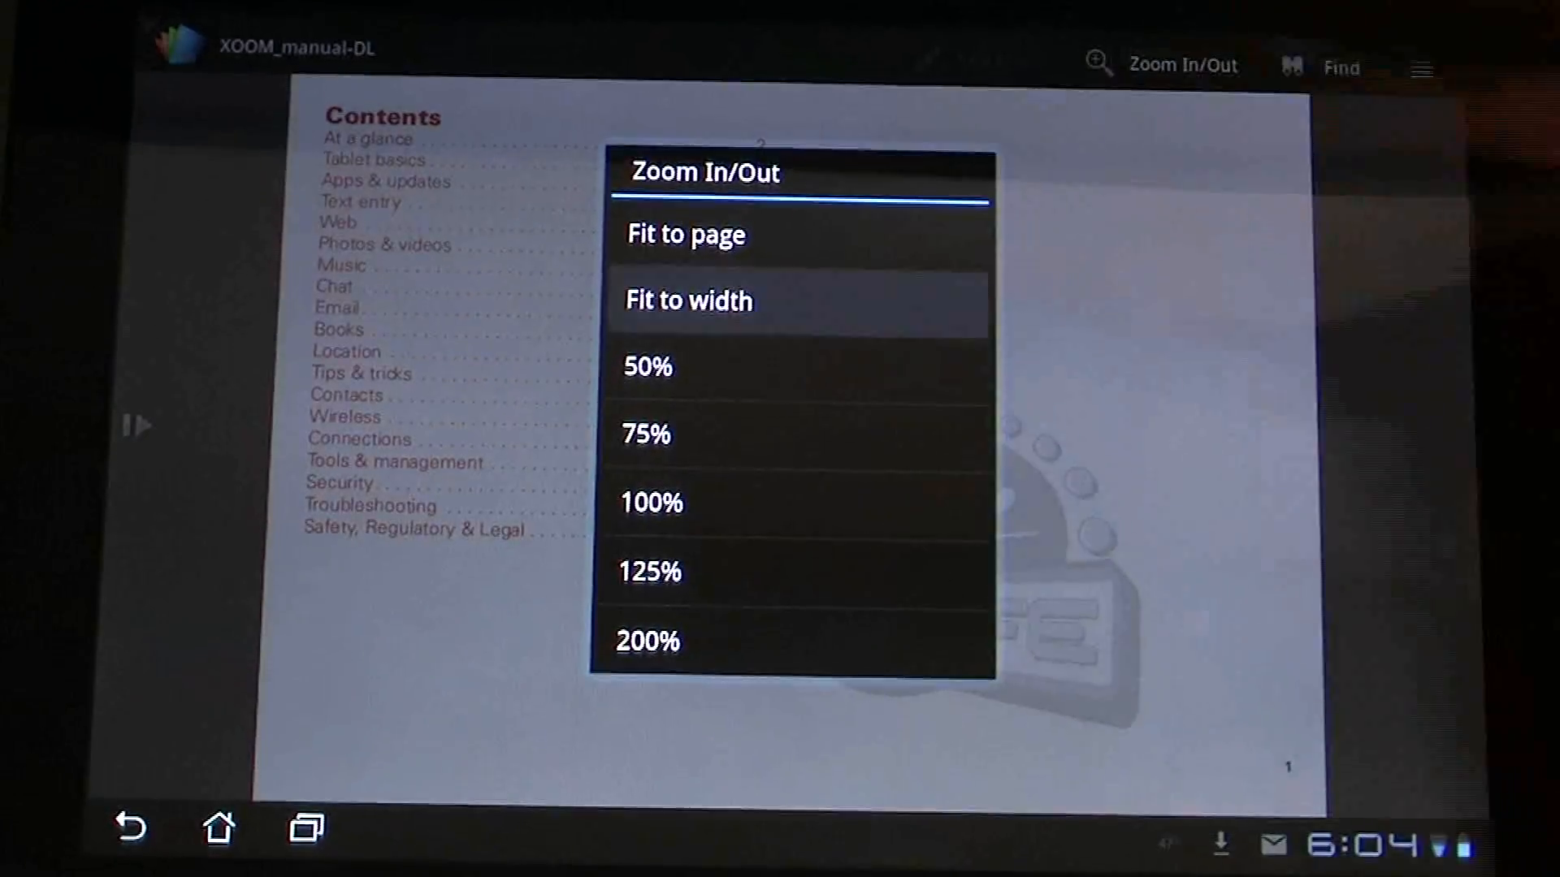
click(688, 301)
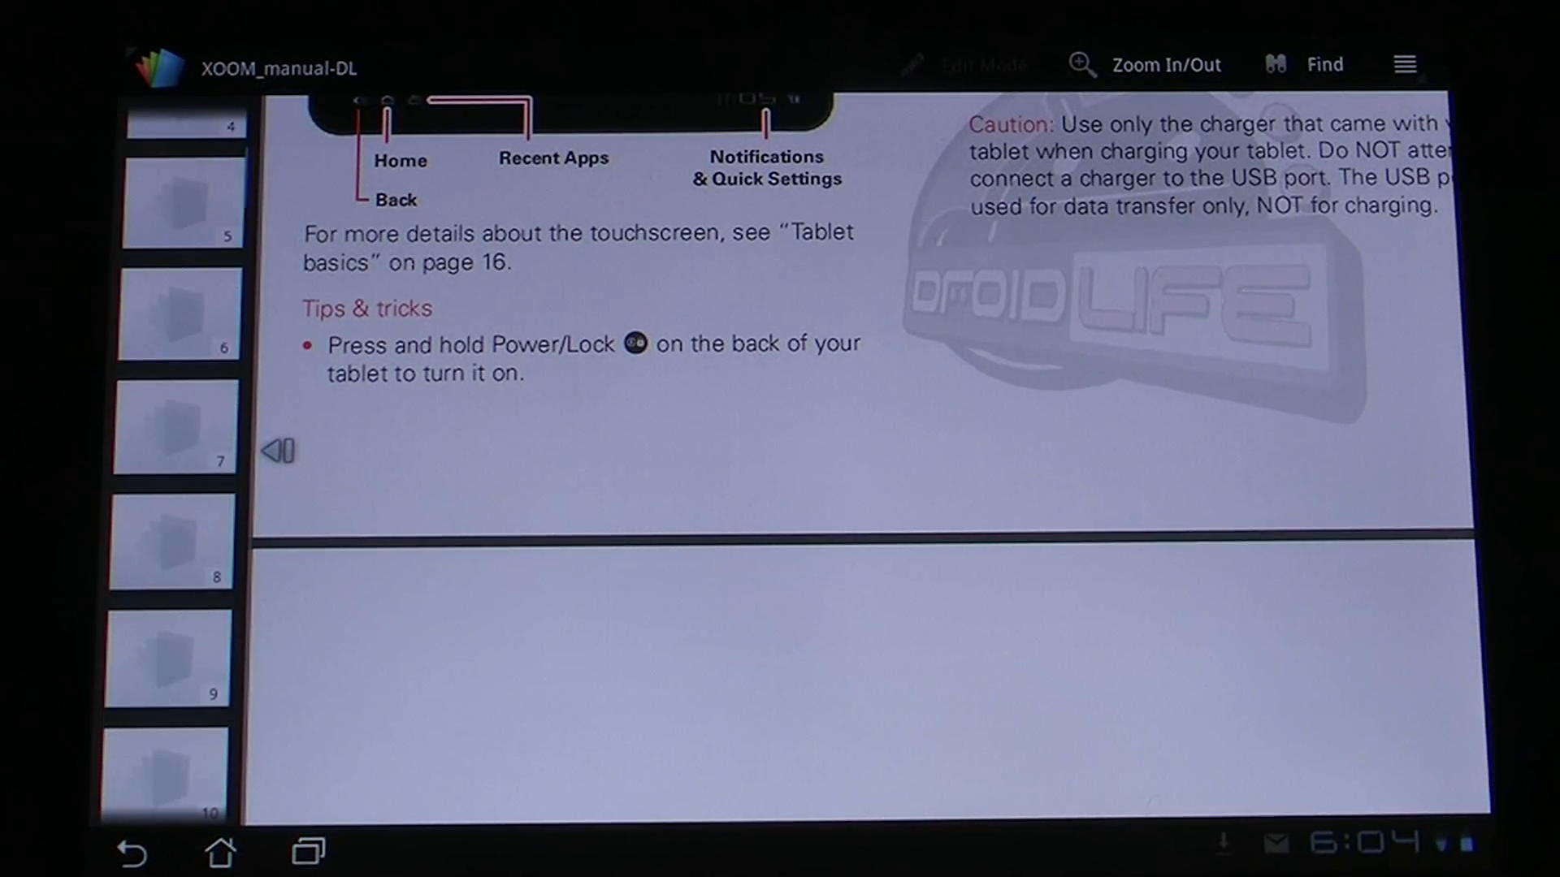
Step: Scroll through the Xoom manual to page 4 on charging and registration
scroll(down, 3)
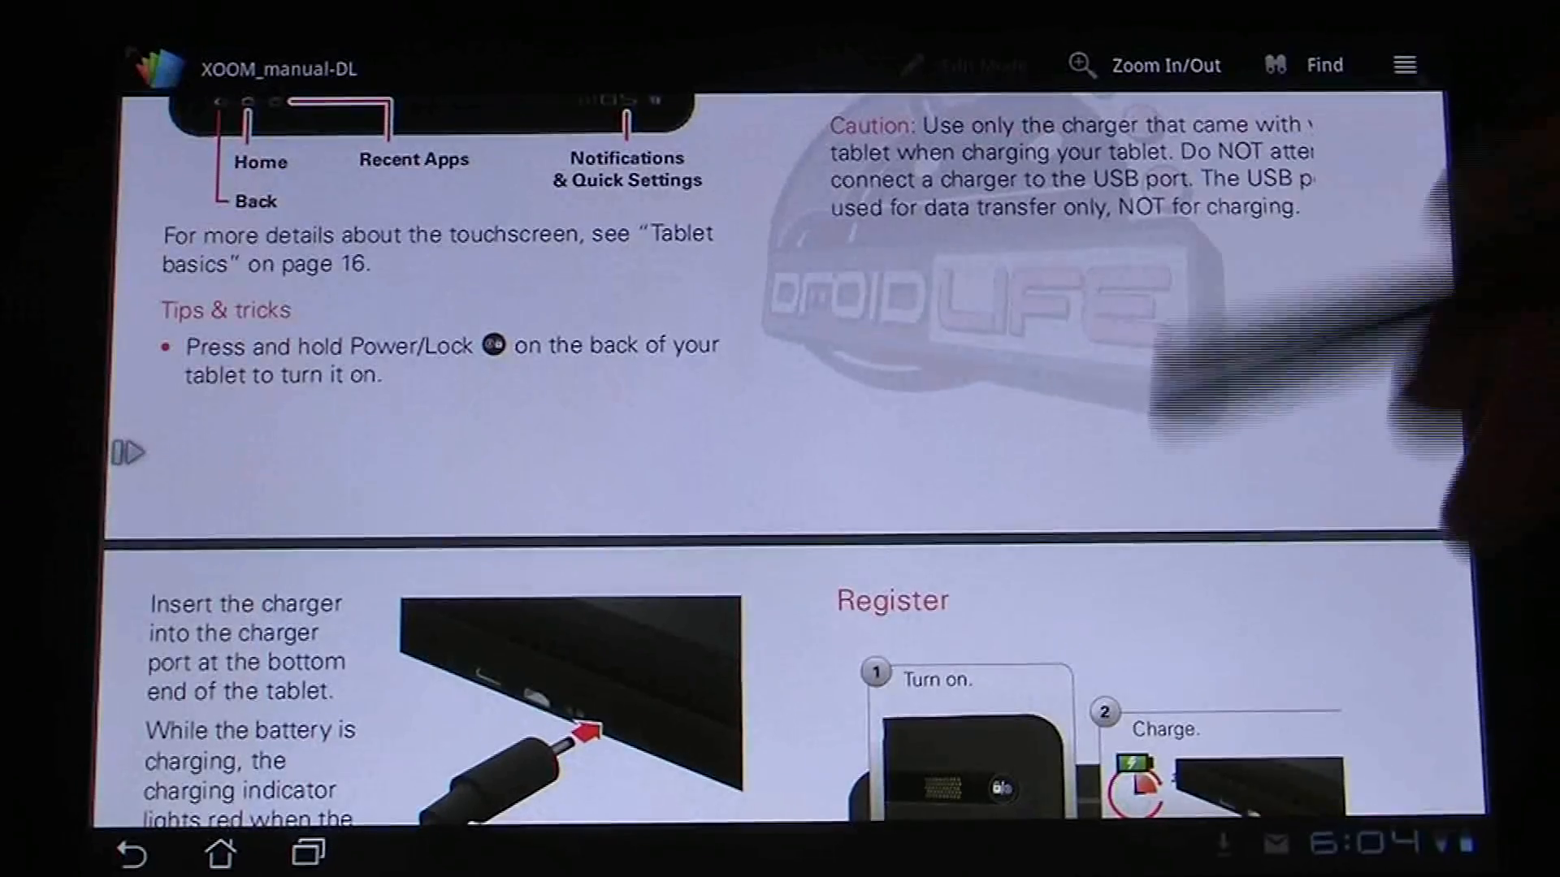
scroll(down, 3)
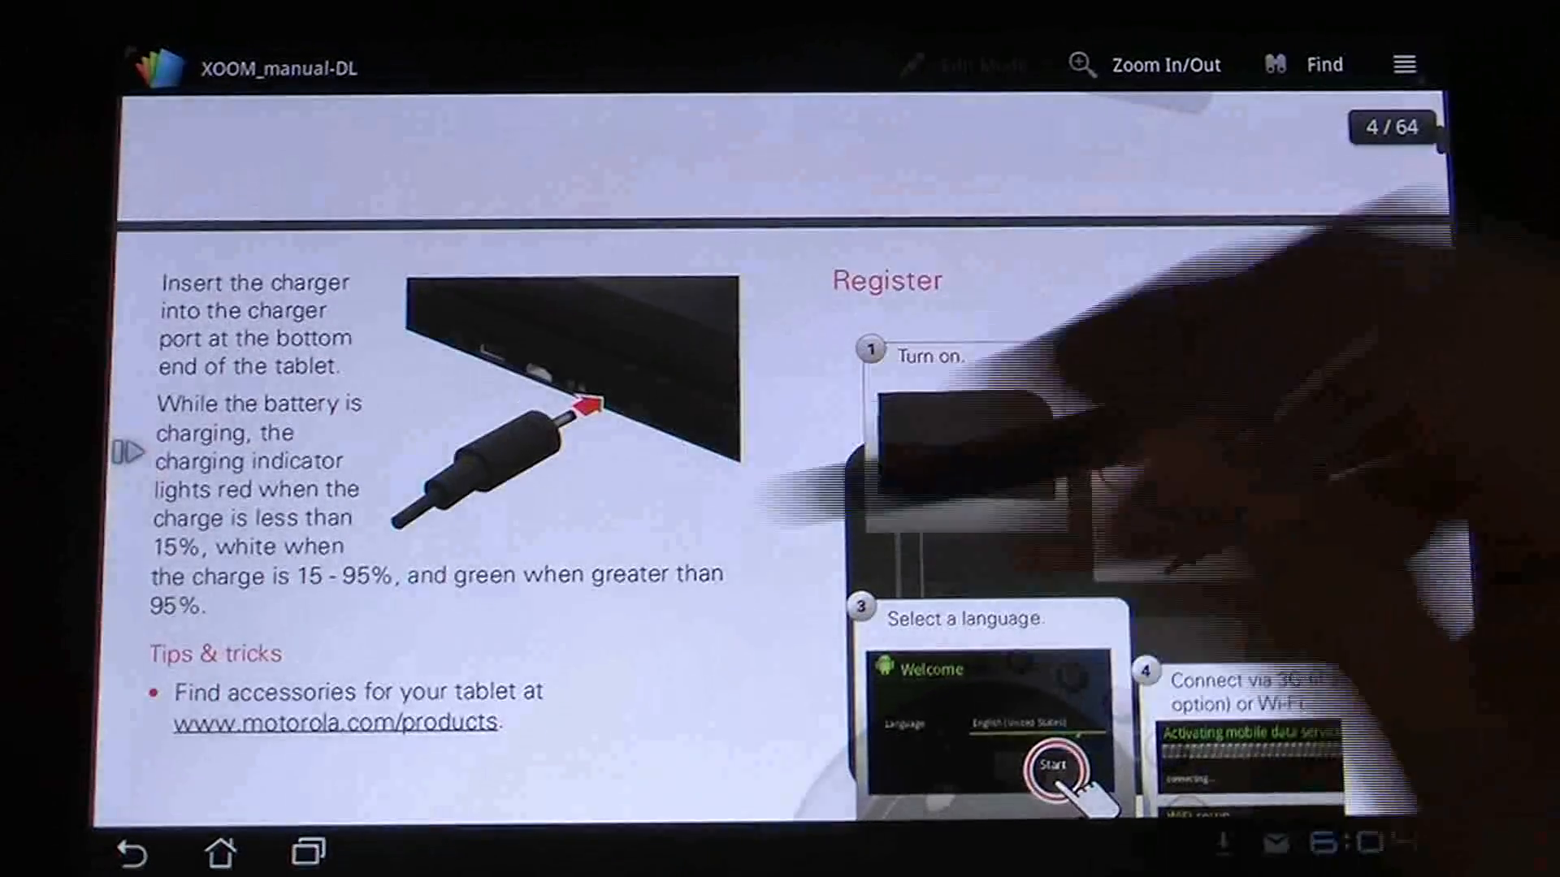
scroll(down, 3)
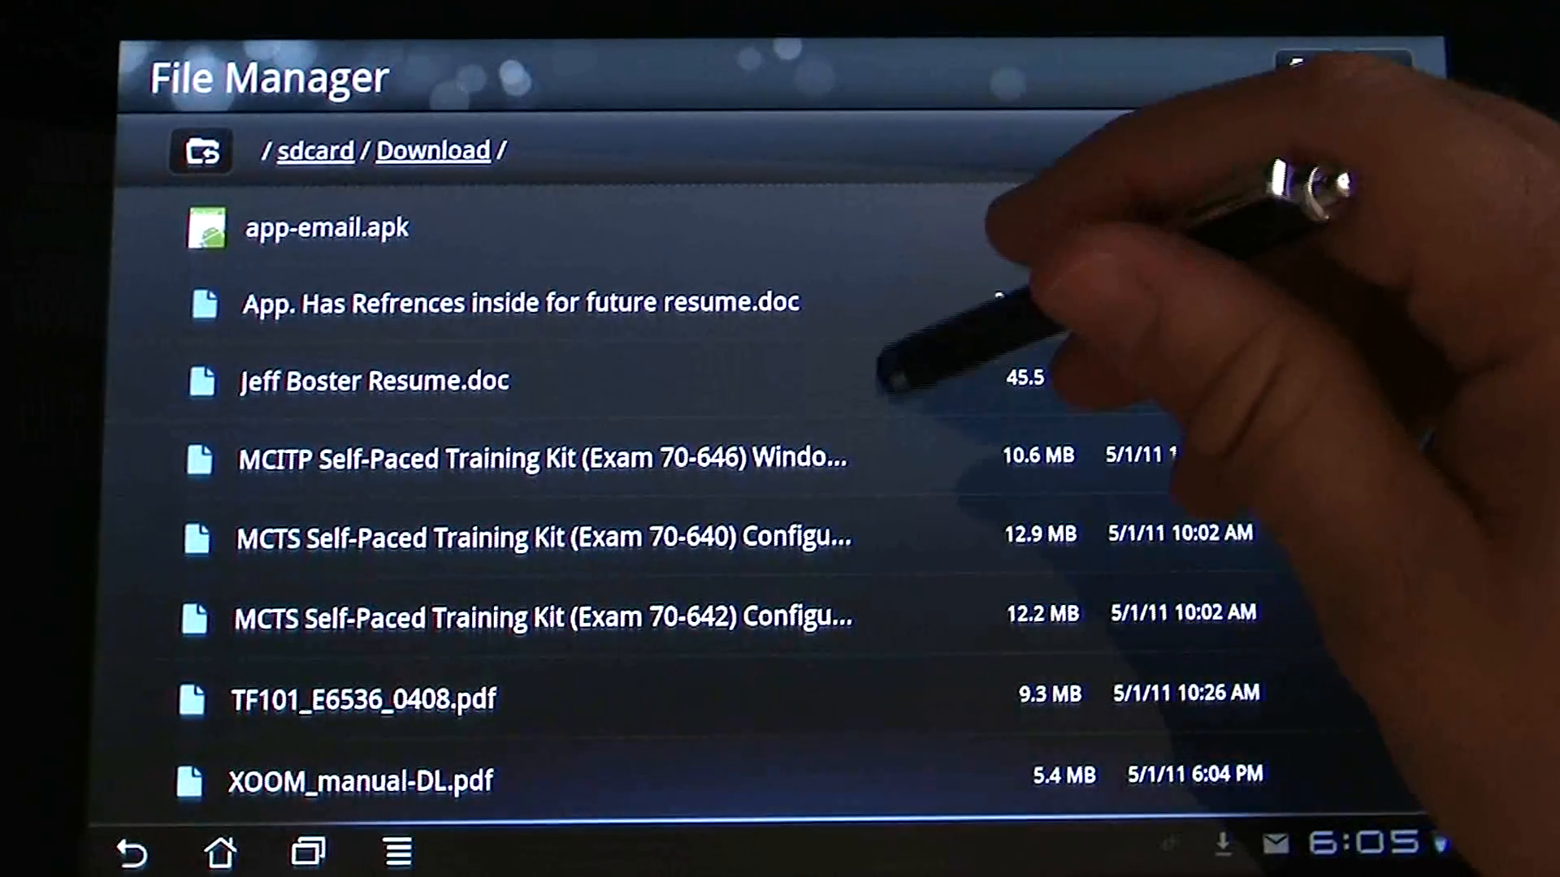
Step: Open the MCTS Exam 70-642 training kit PDF with Polaris Office
click(373, 380)
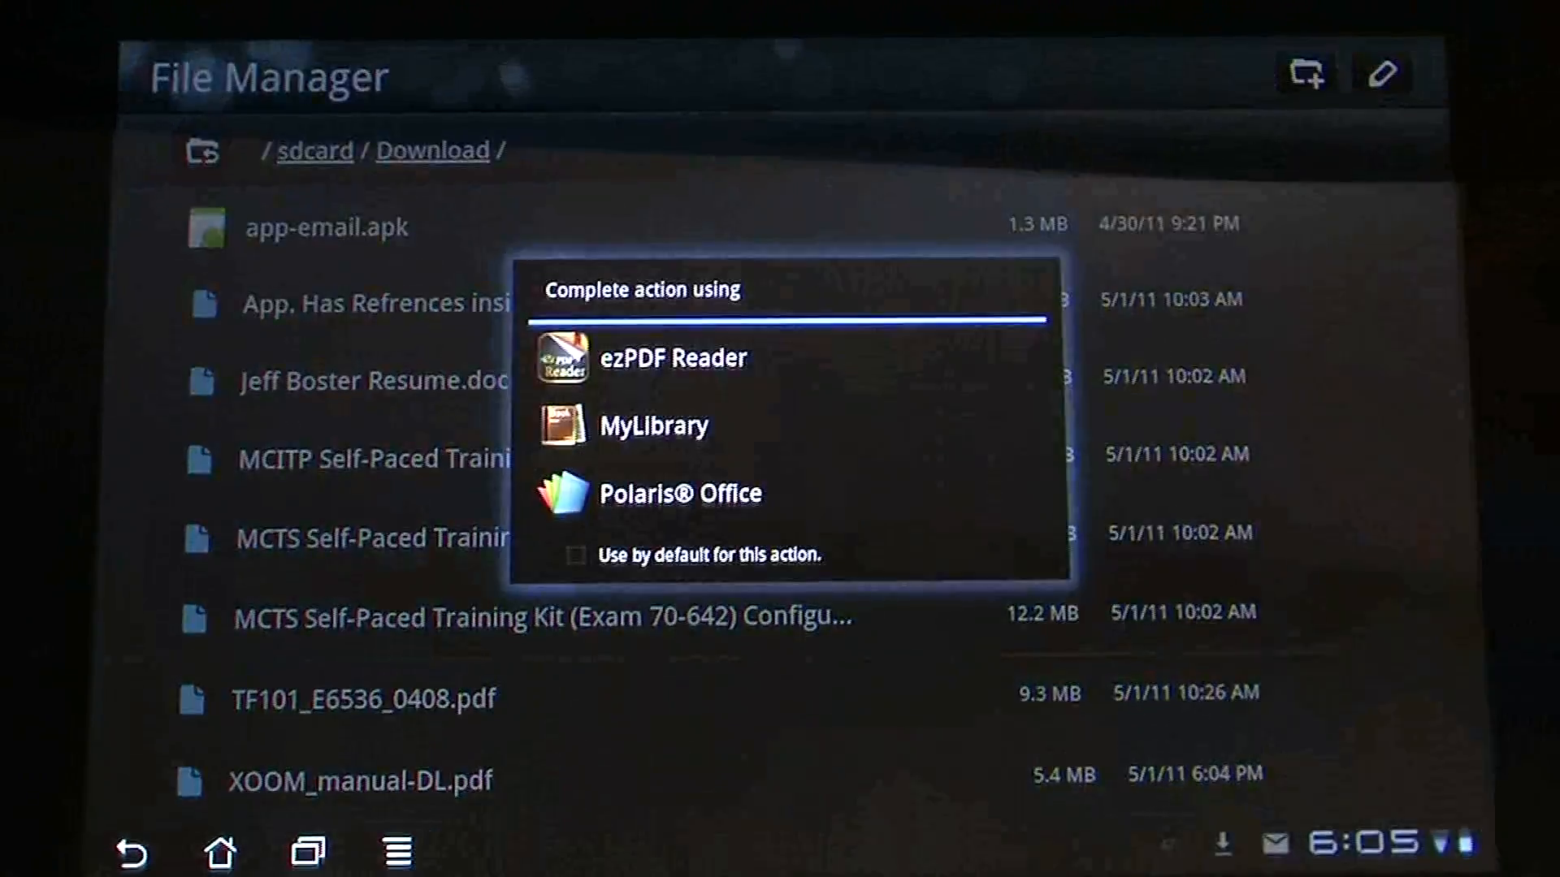
click(681, 493)
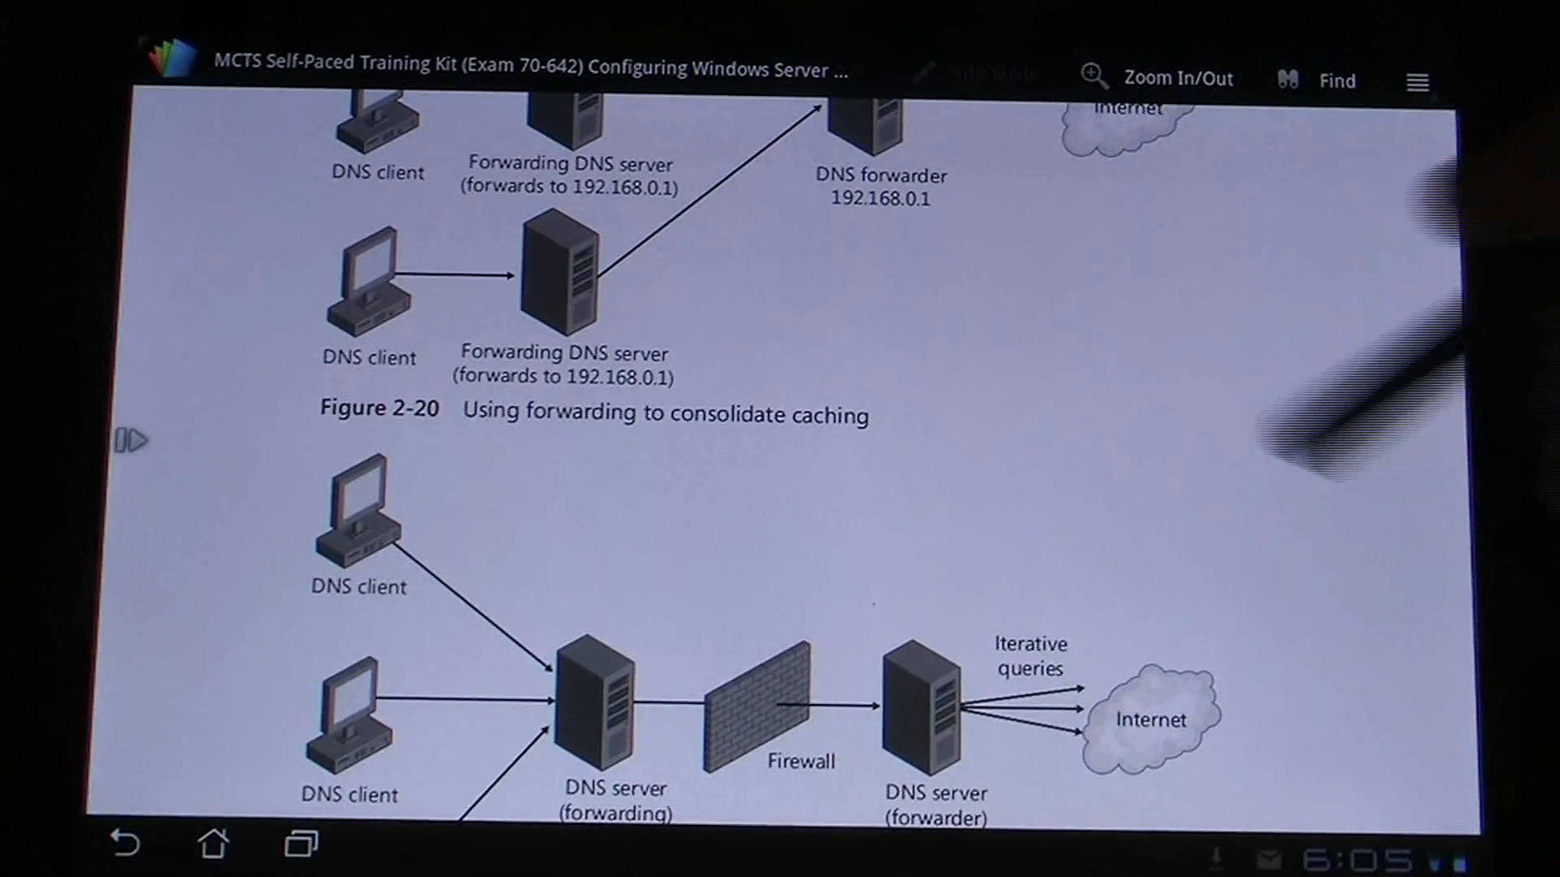
scroll(down, 3)
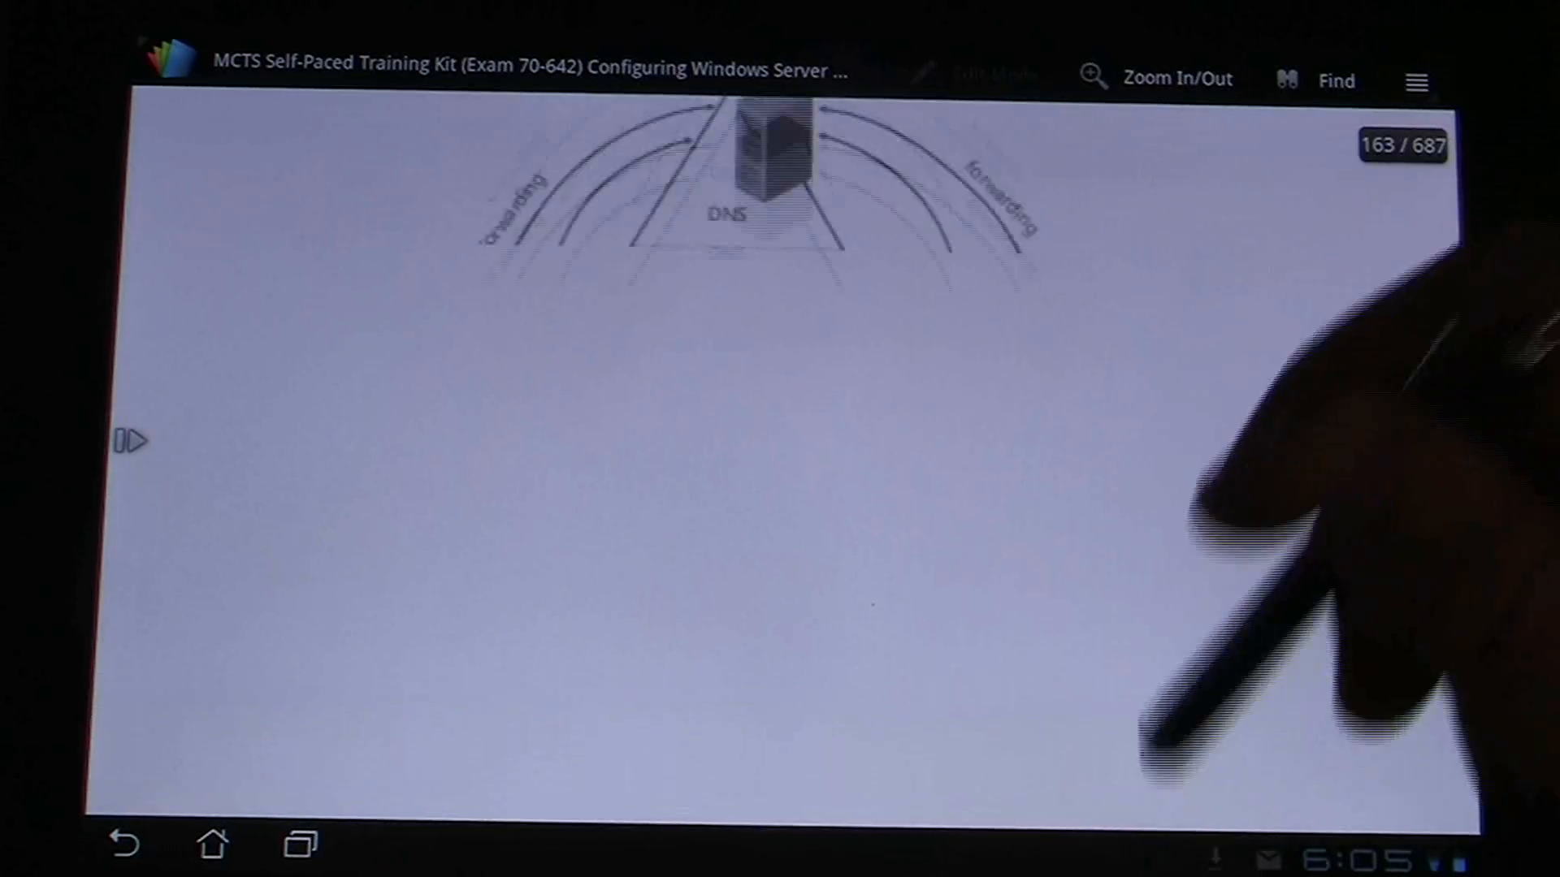
scroll(down, 3)
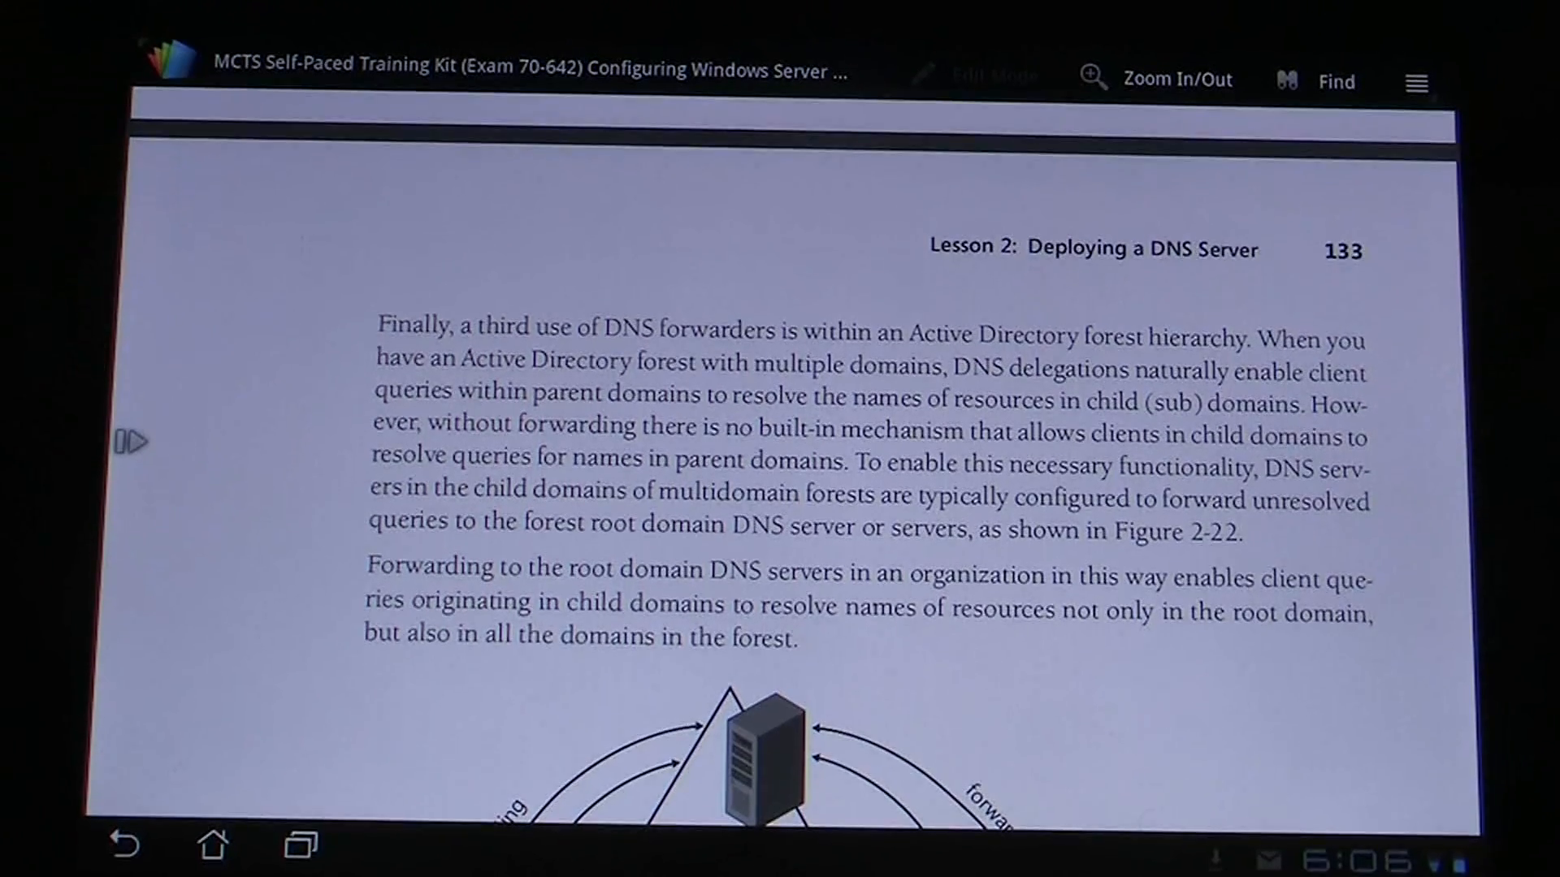
scroll(down, 3)
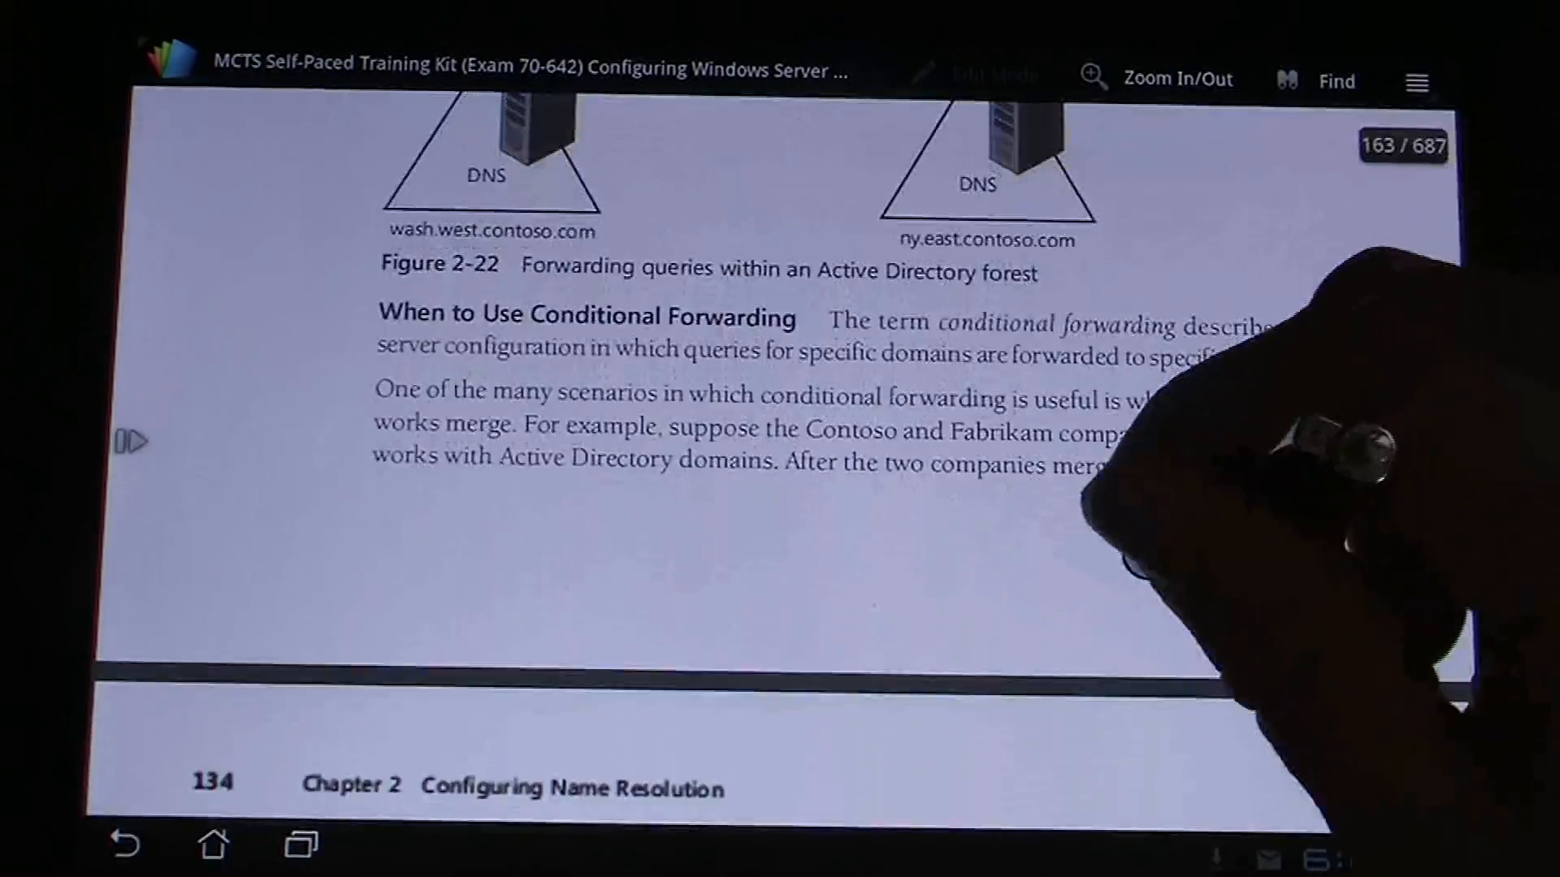